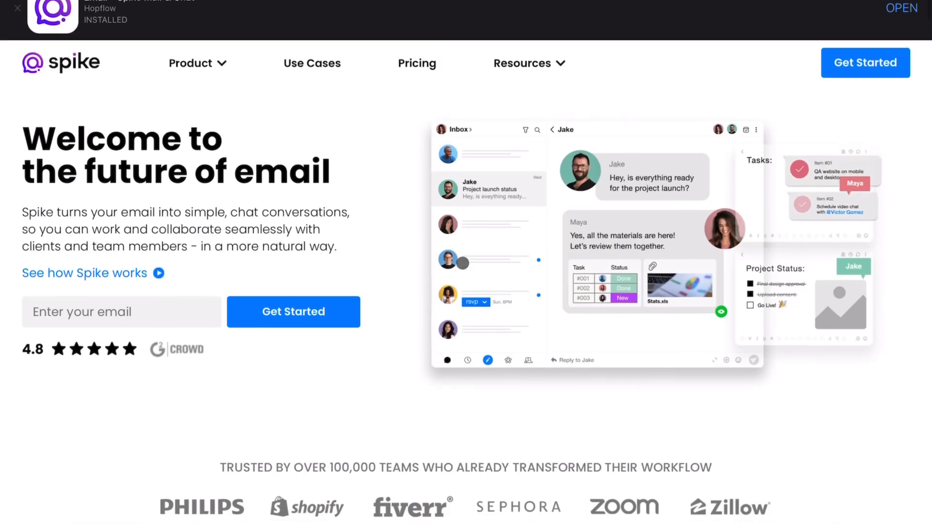
- Scroll the Spike homepage past email, Priority Inbox and Notes to 'The quickest way to done' Tasks section
scroll("down", 3)
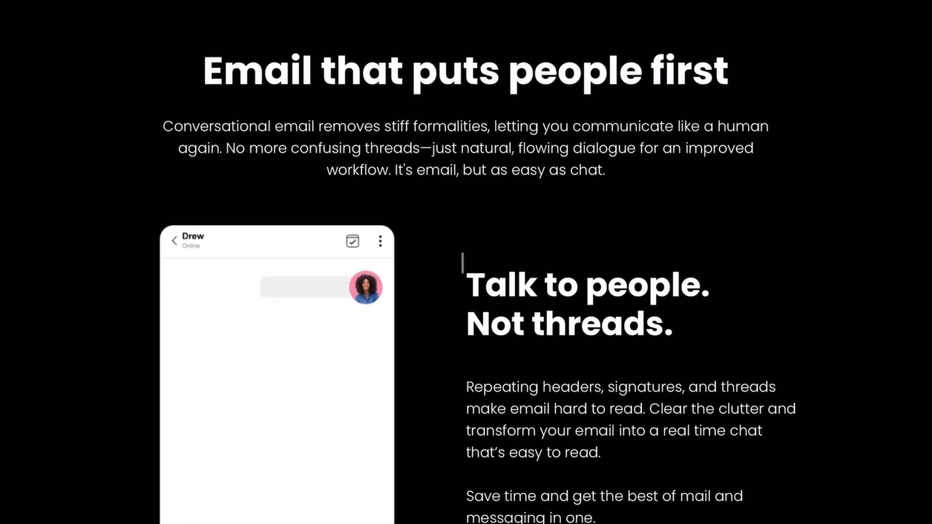
scroll("down", 3)
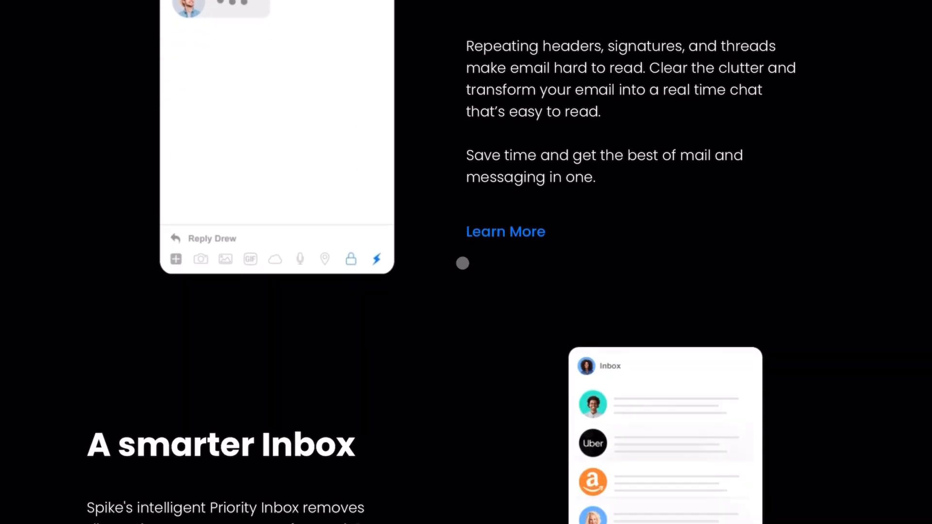
scroll("down", 3)
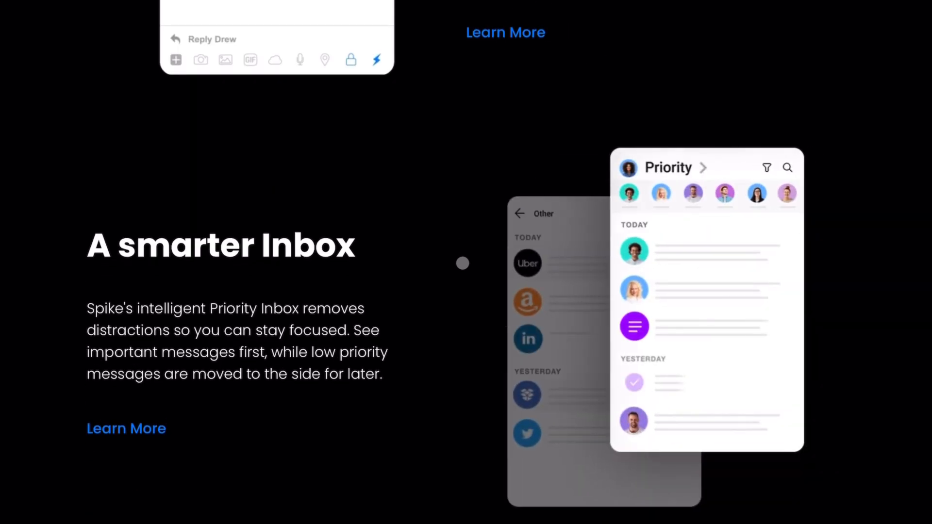
scroll("down", 3)
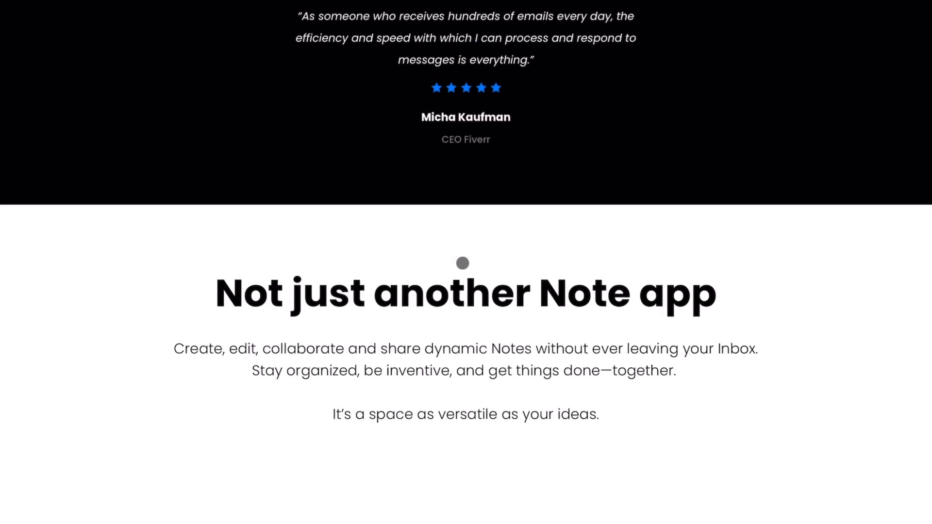
scroll("down", 3)
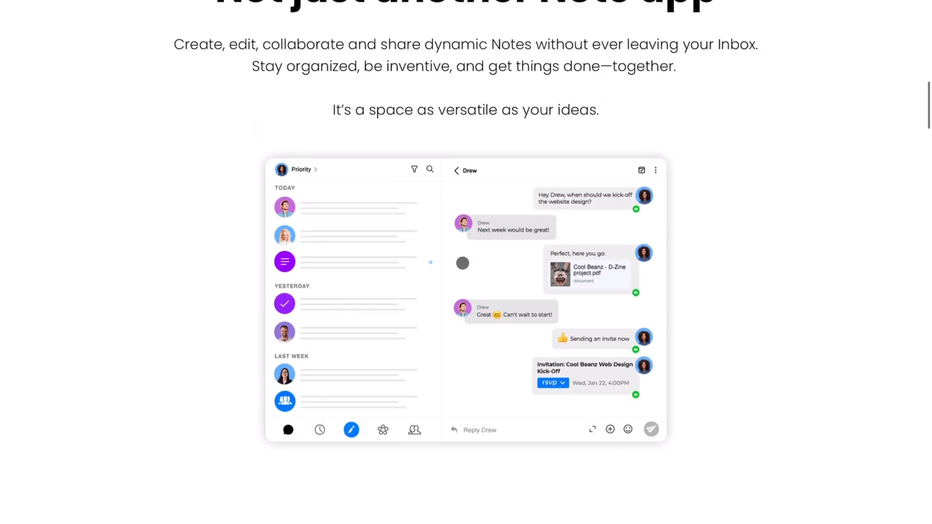
scroll("down", 3)
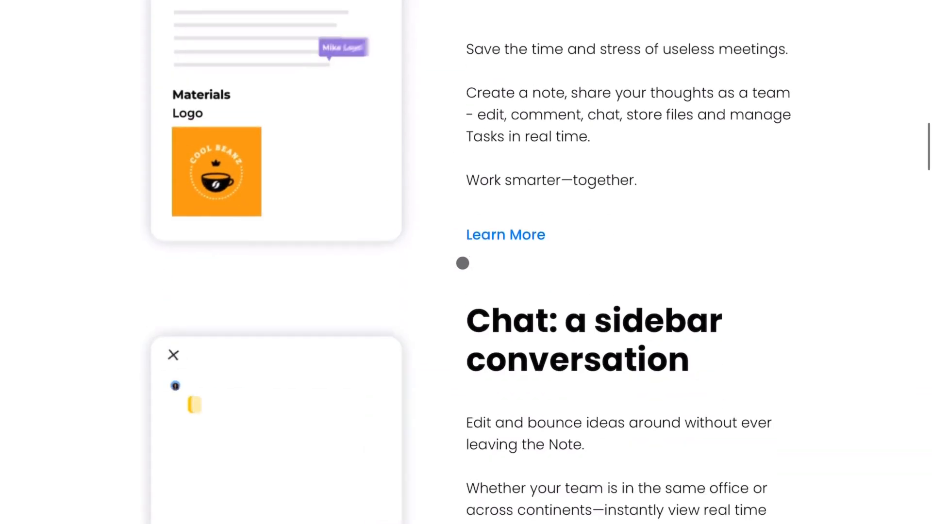
scroll("down", 3)
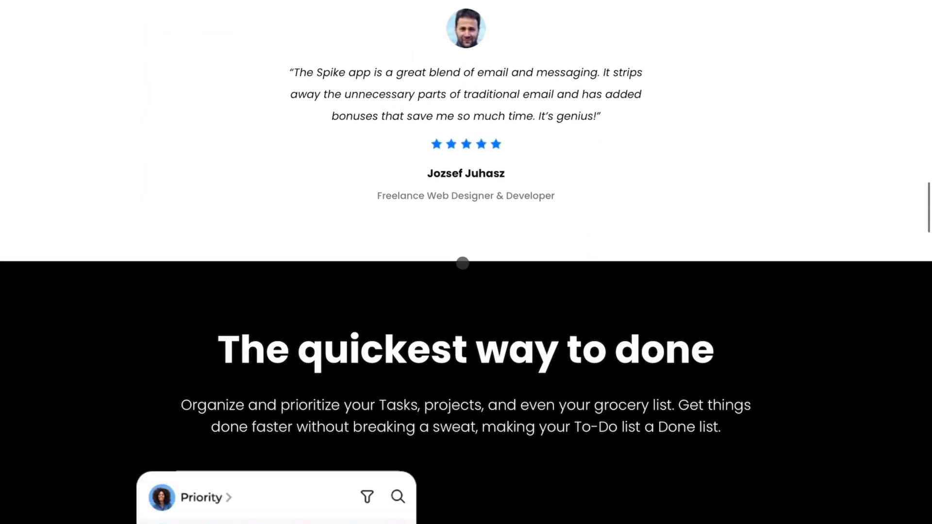
scroll("up", 3)
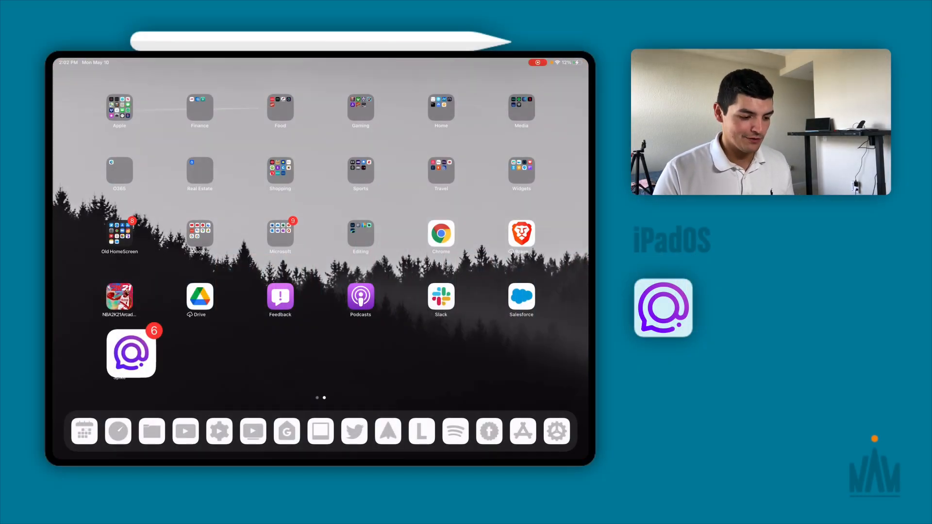
- Launch Spike, look through the grouped Other emails, and return to the Priority inbox
left_click(131, 353)
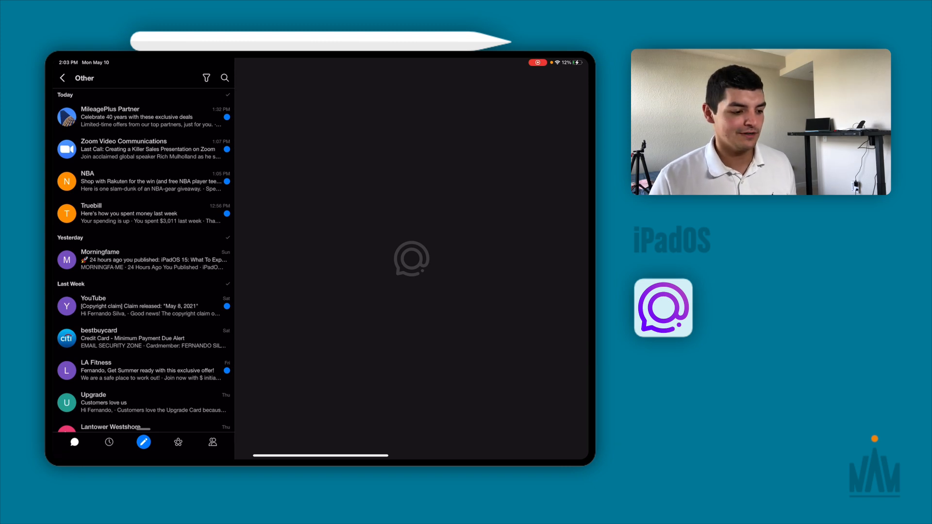
left_click(62, 78)
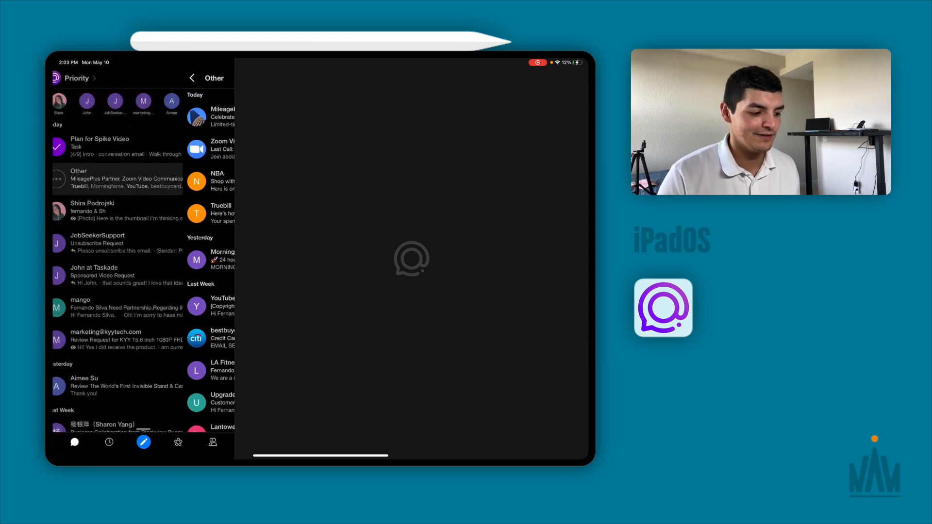
left_click(192, 78)
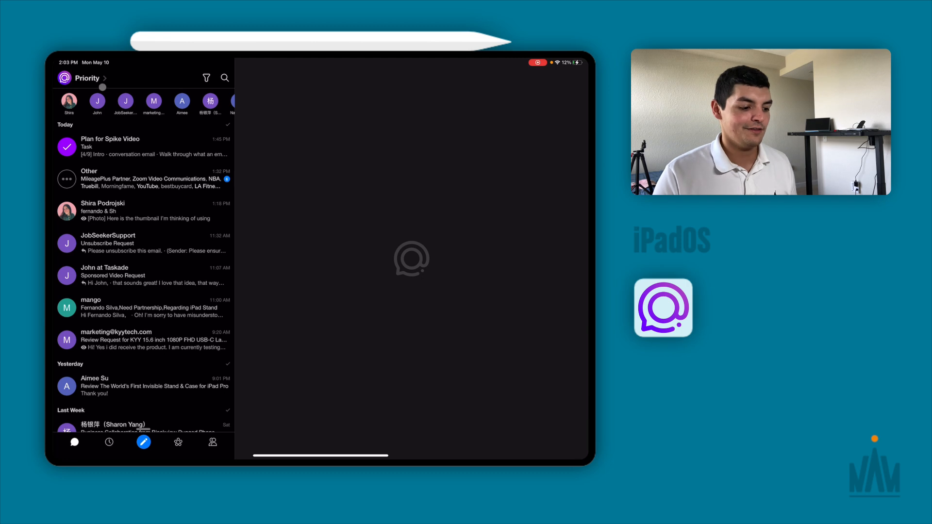
left_click(143, 179)
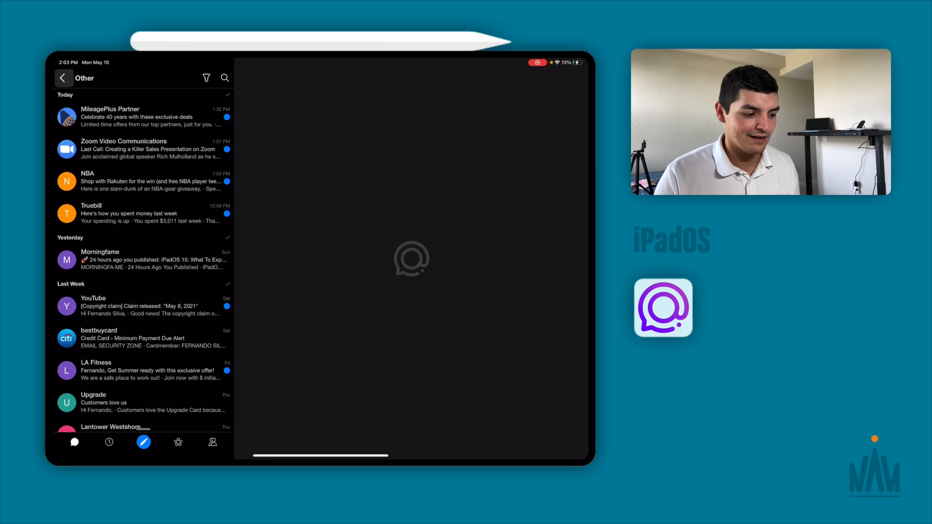
left_click(63, 77)
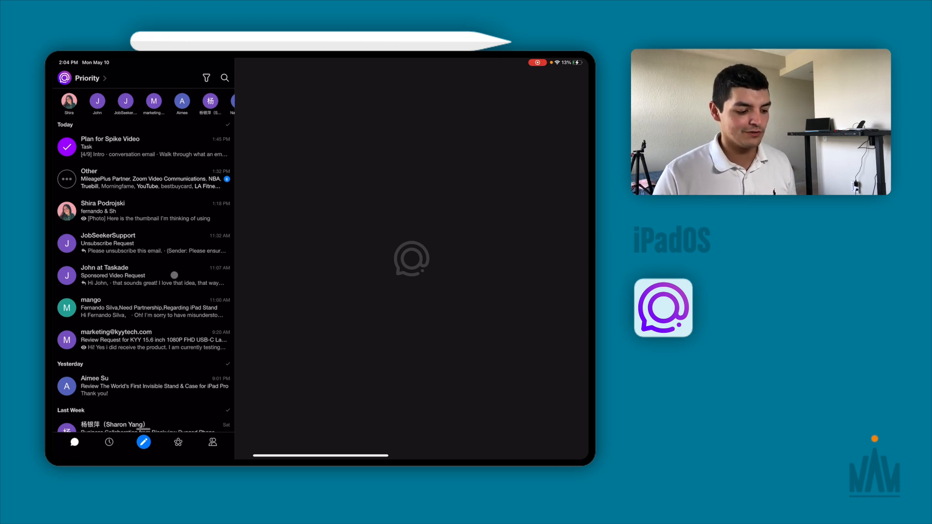
- Read through the John at Taskade Sponsored Video Request thread as a chat-style conversation
left_click(143, 275)
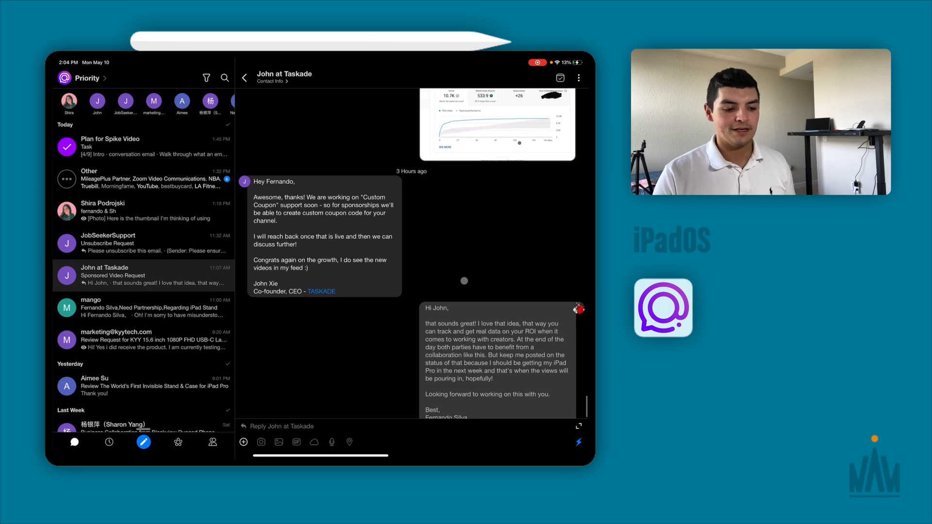
scroll("up", 3)
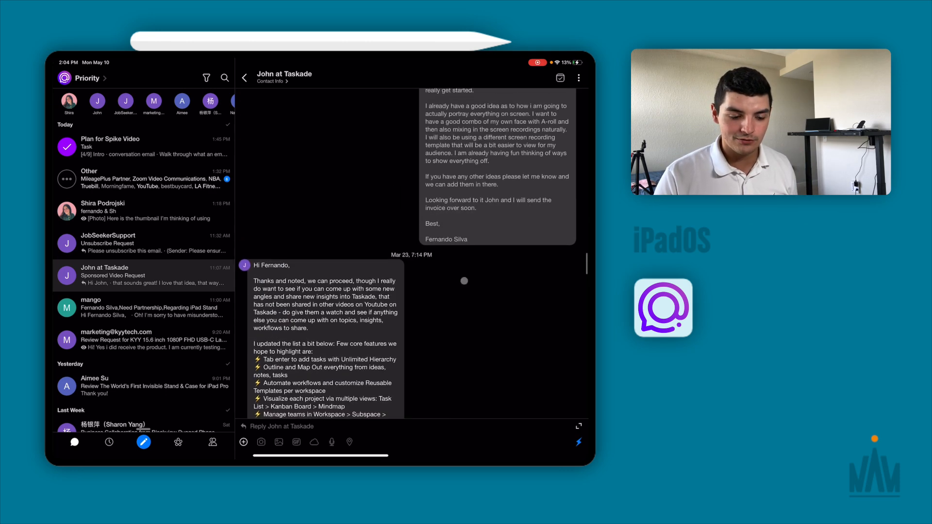
scroll("down", 3)
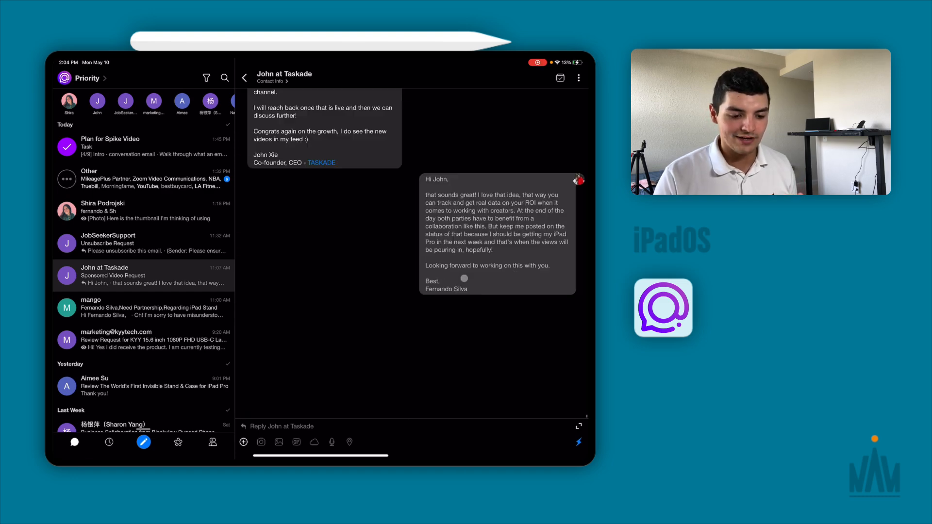
scroll("down", 3)
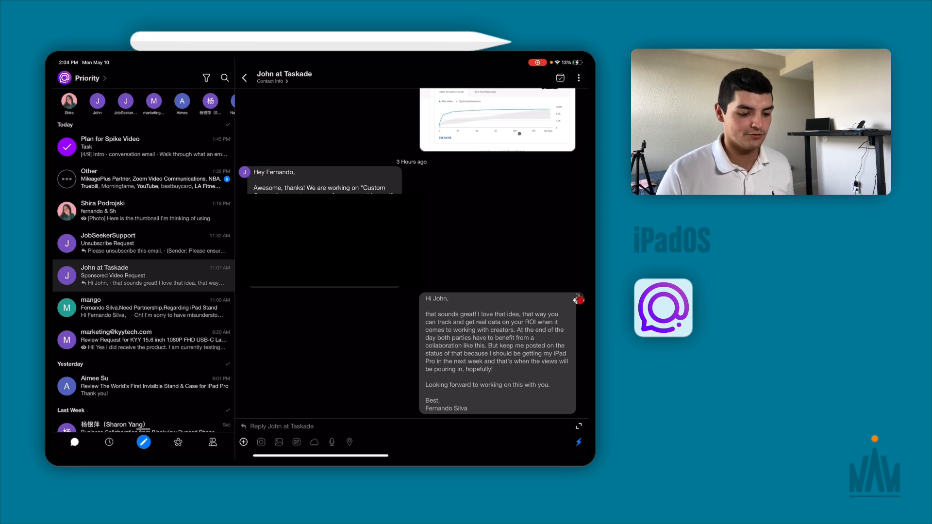
scroll("down", 3)
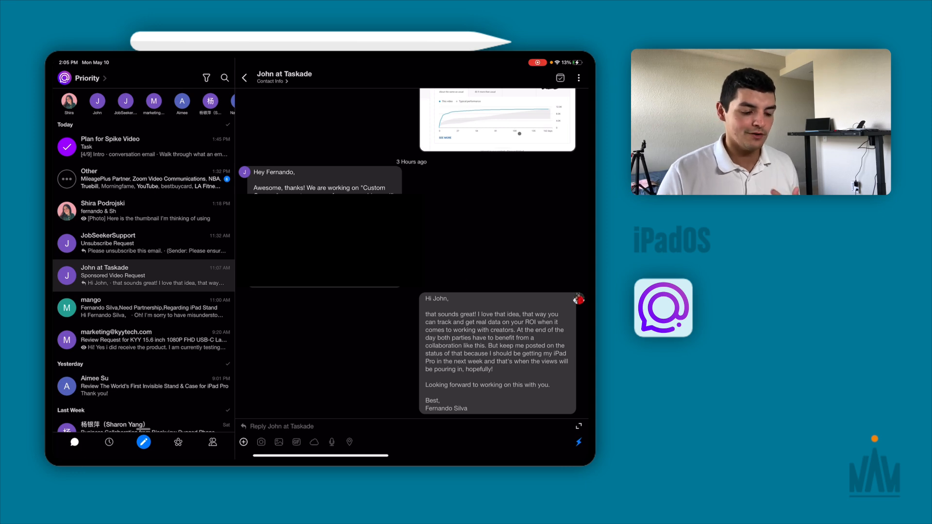
left_click(143, 211)
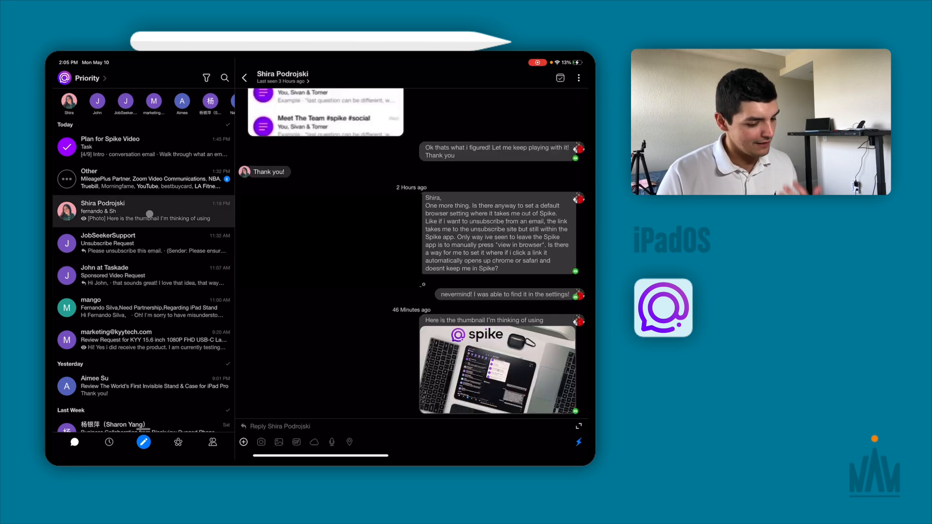
scroll("up", 3)
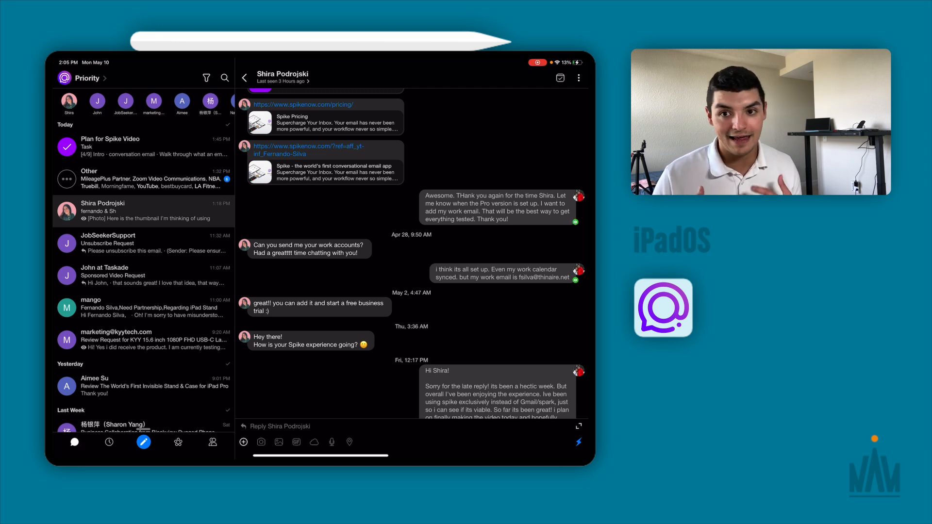
scroll("down", 3)
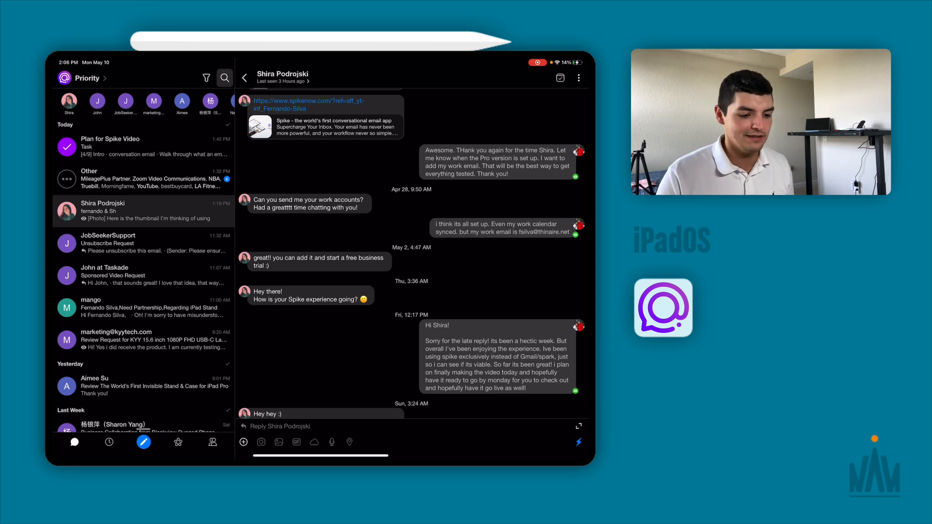
left_click(578, 78)
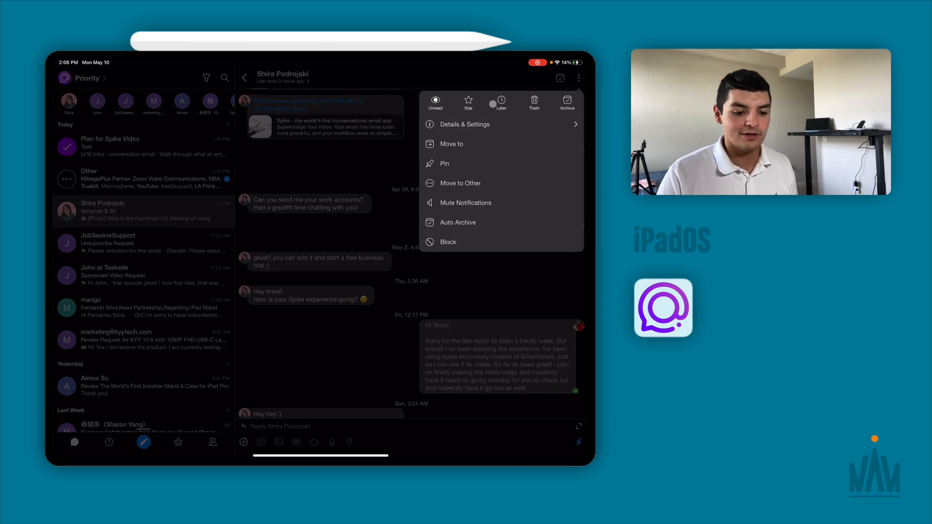
left_click(500, 103)
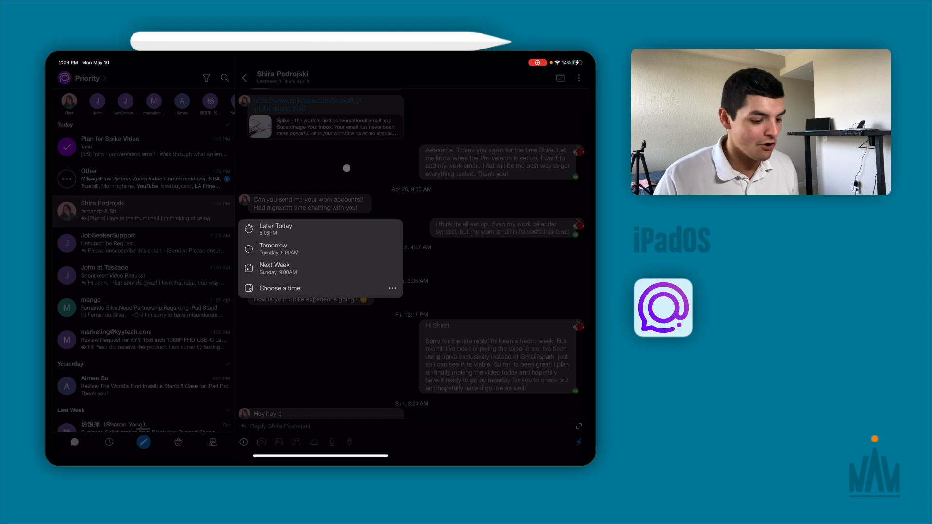
left_click(578, 77)
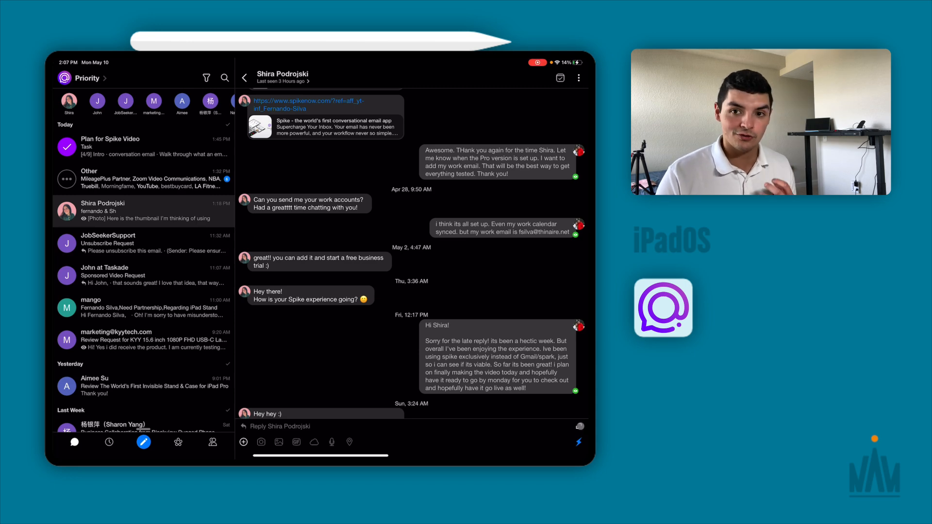
left_click(577, 78)
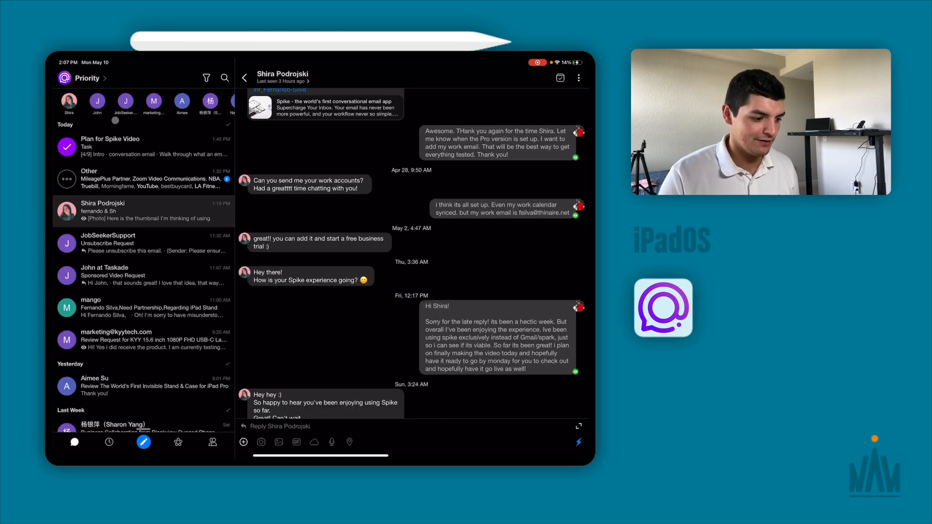
- Switch from Spike to Safari showing the Spike pricing page
left_click(82, 78)
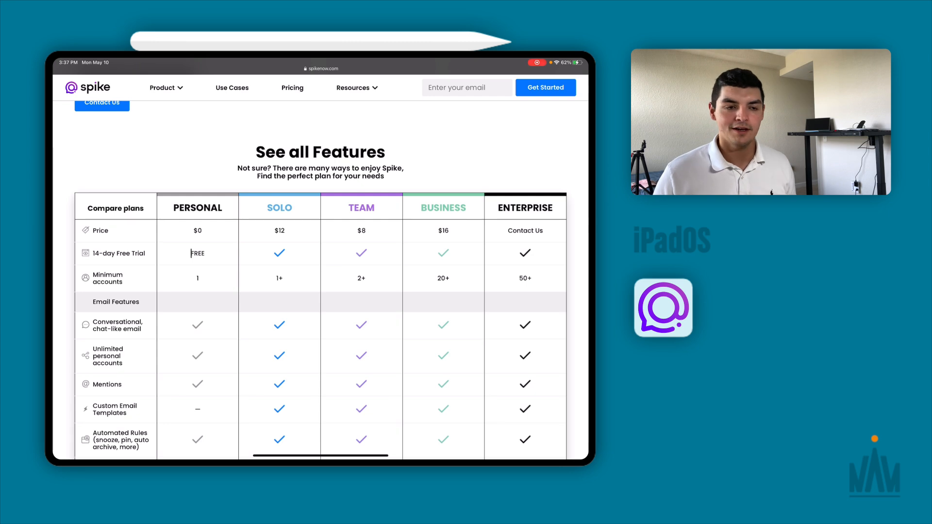
- Review the Personal, Solo, Team, Business and Enterprise comparison table down to the Select Plan row
scroll("up", 3)
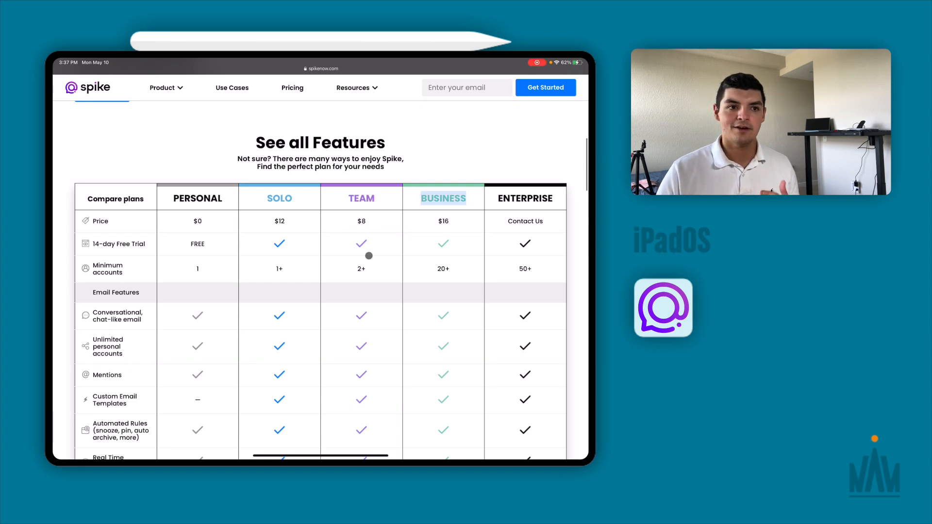
scroll("down", 3)
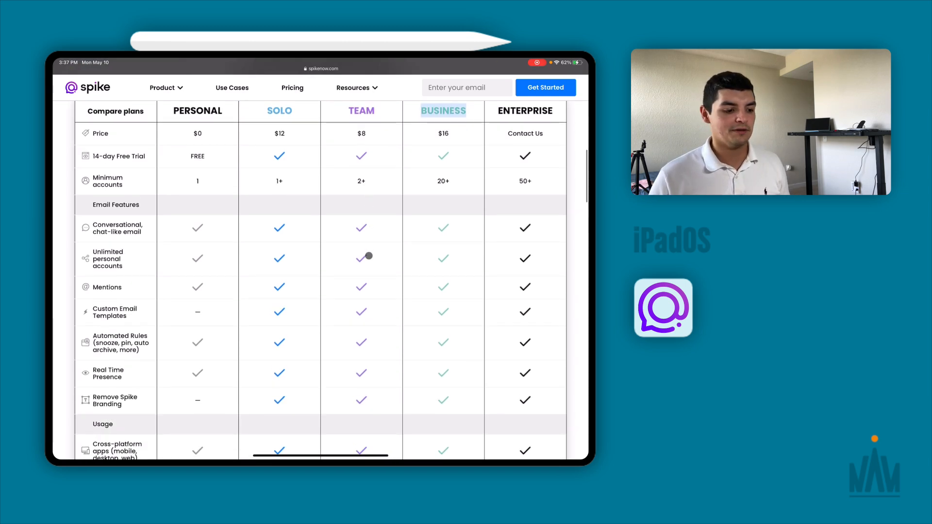
scroll("down", 3)
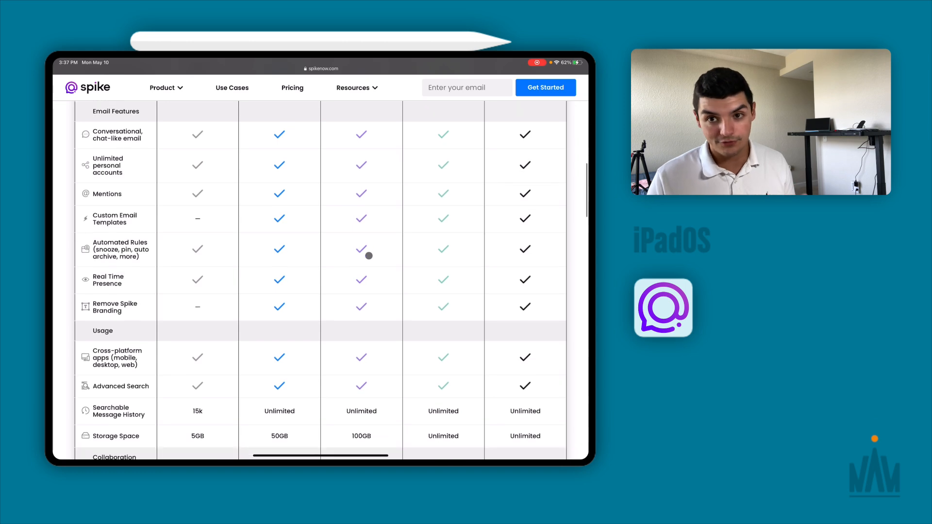
scroll("down", 3)
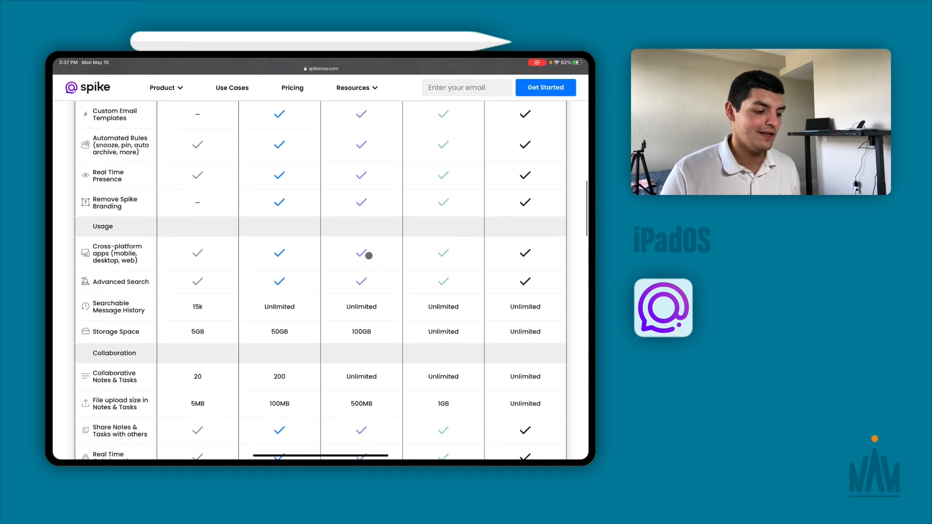
scroll("down", 3)
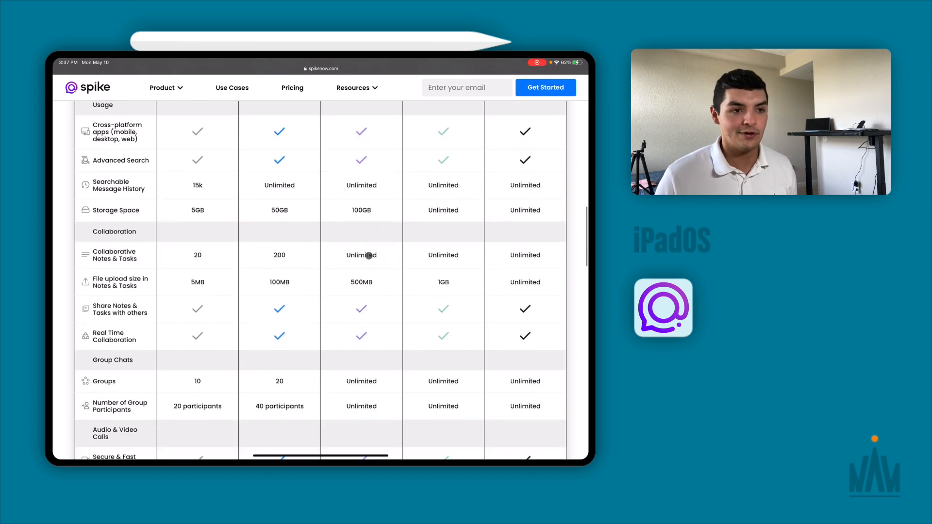
scroll("down", 3)
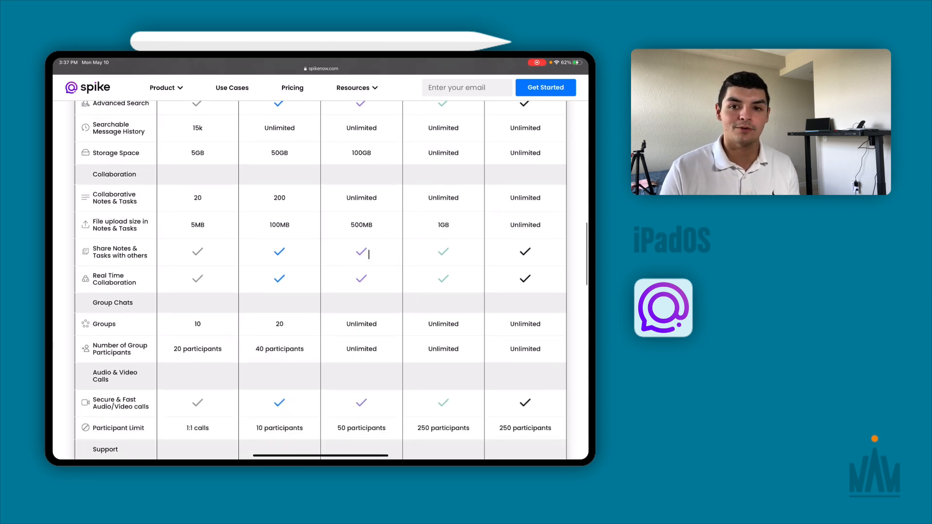
scroll("down", 3)
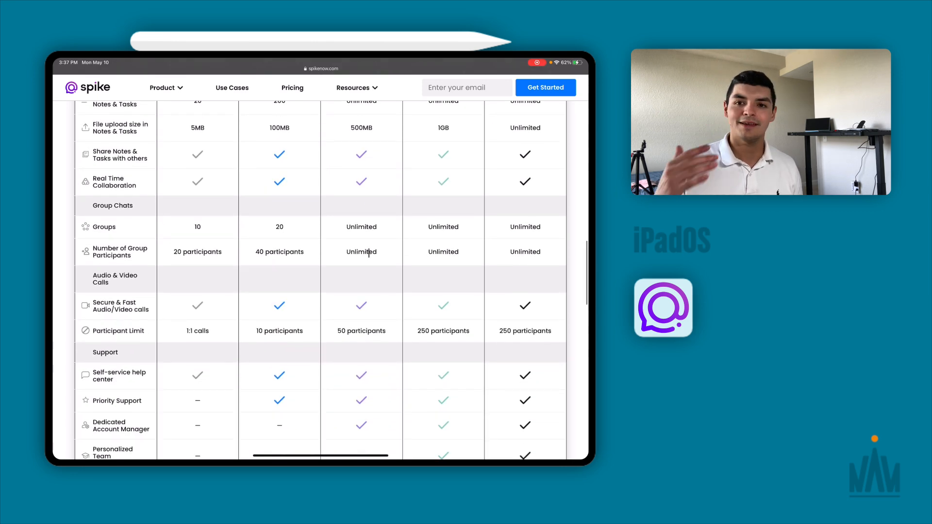
scroll("down", 3)
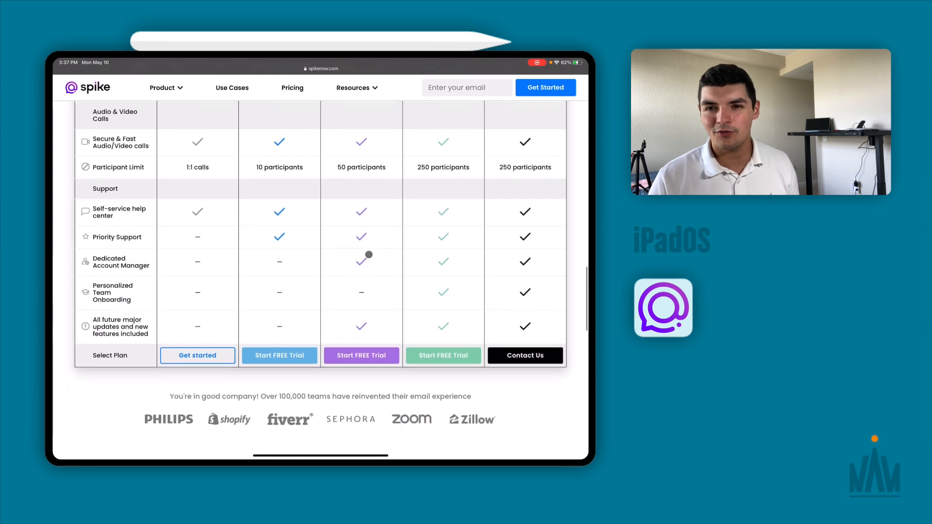
scroll("down", 3)
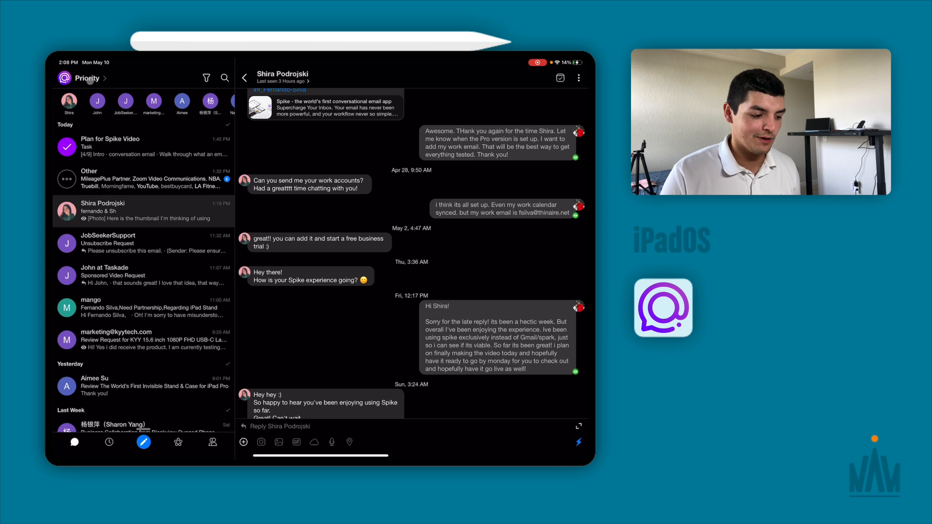
- Show the Other group filtered to unread emails only
left_click(89, 179)
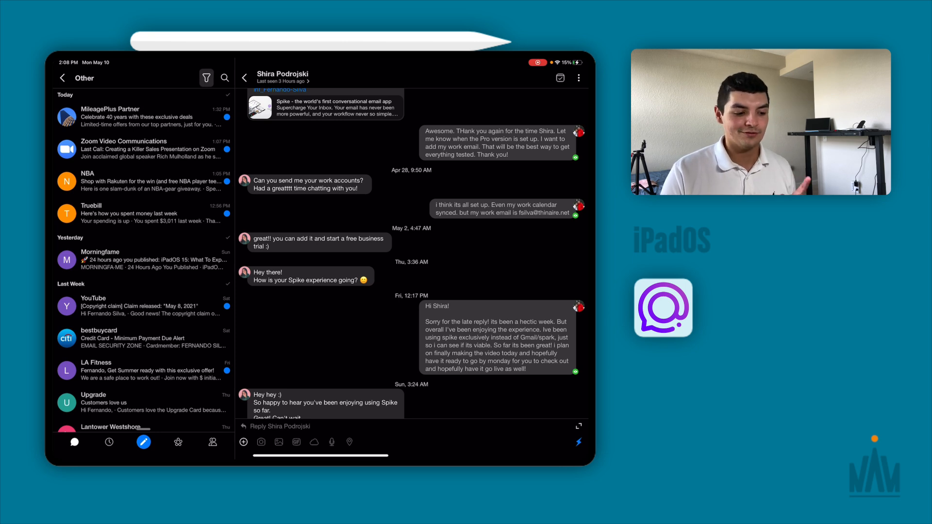
left_click(206, 78)
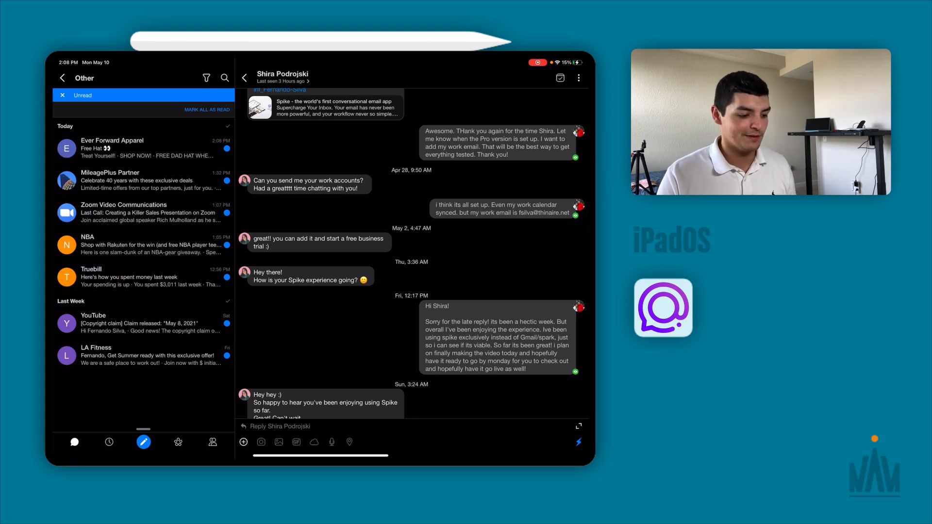
- Trash the unread Zoom, NBA and Truebill emails and clear the Unread filter on Other
left_click(142, 181)
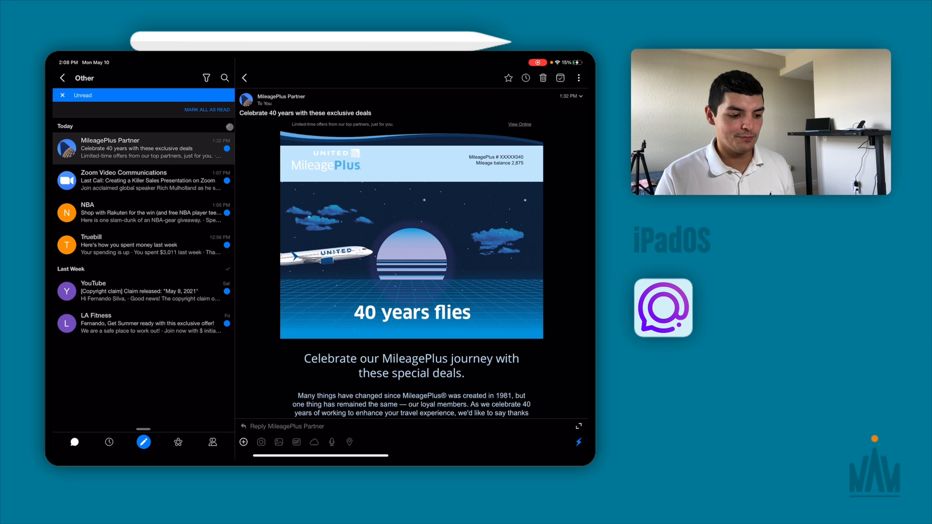
left_click(542, 78)
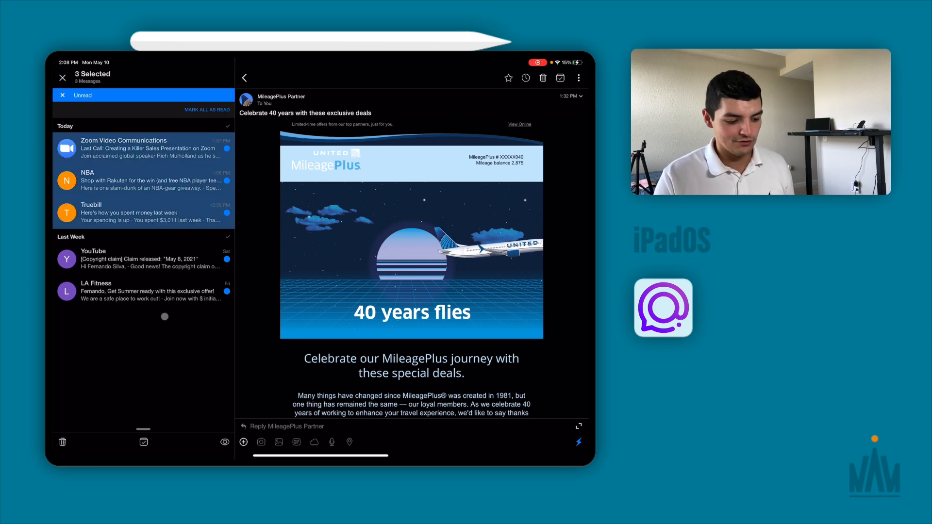
left_click(62, 443)
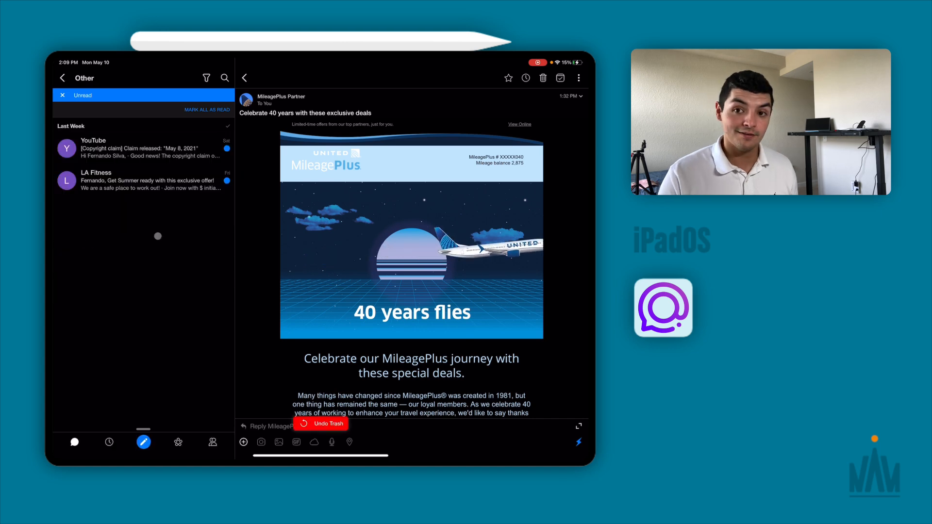
left_click(62, 95)
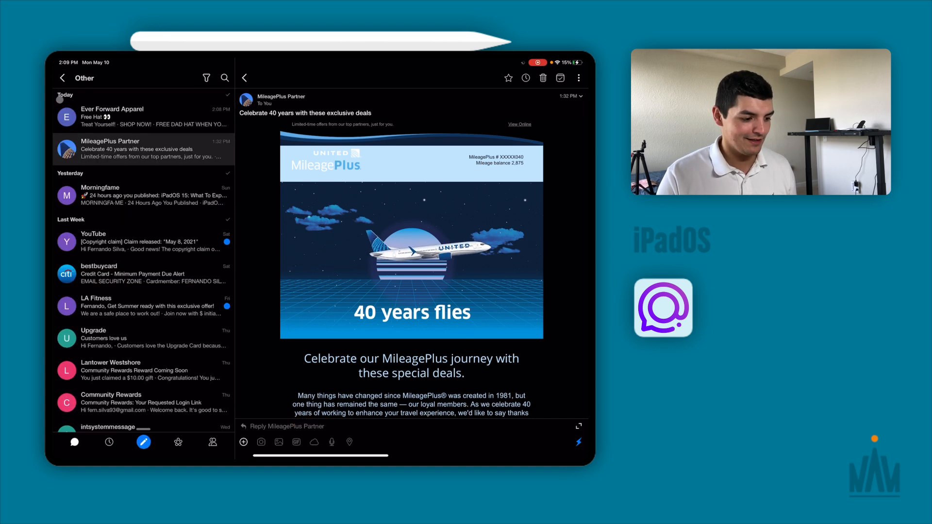
scroll("up", 3)
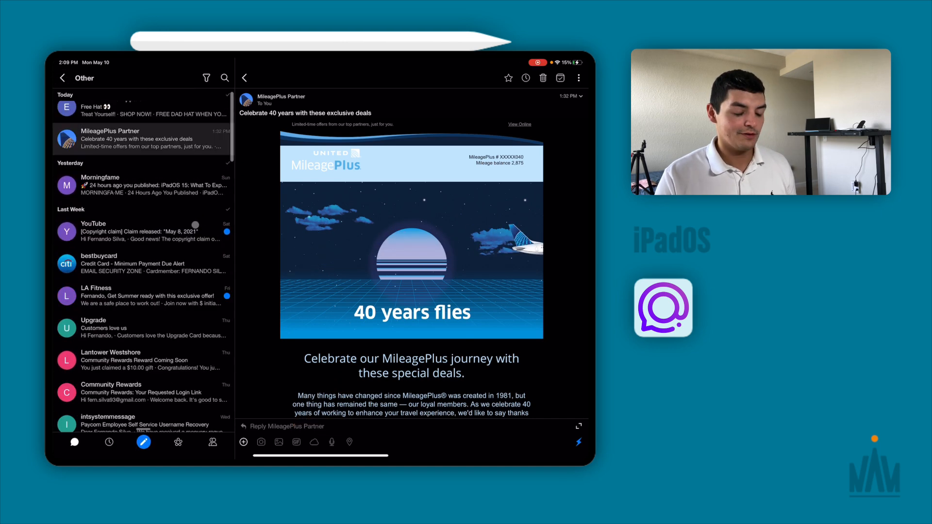
- Trash all 2 messages of the YouTube copyright-claim thread and go back to Priority
left_click(142, 233)
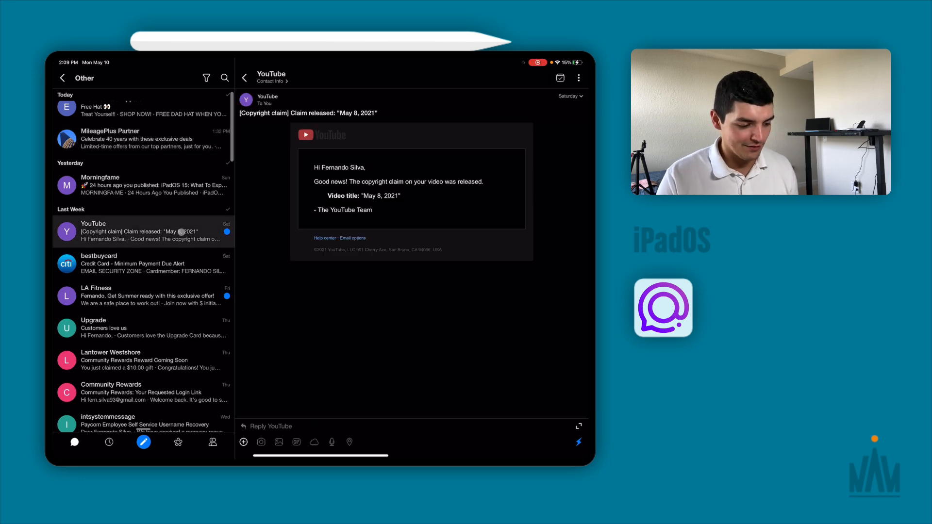
left_click(578, 78)
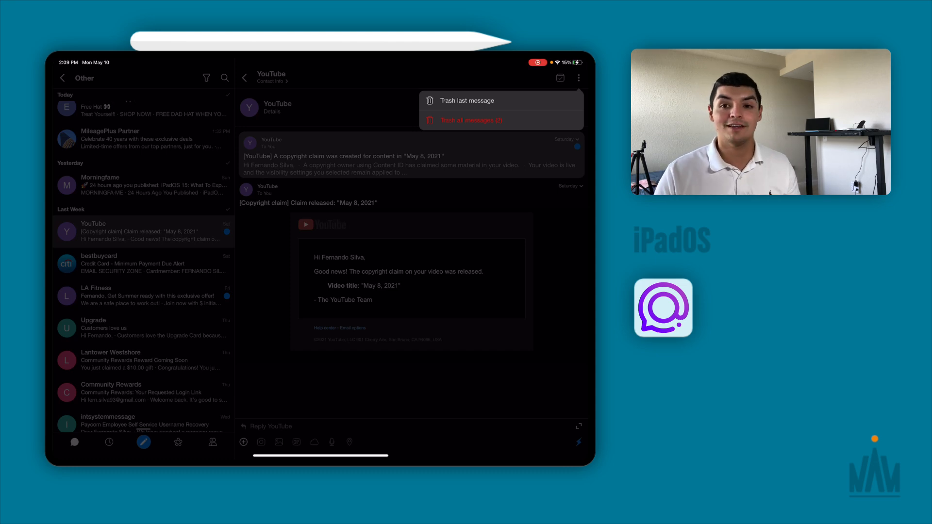
left_click(470, 121)
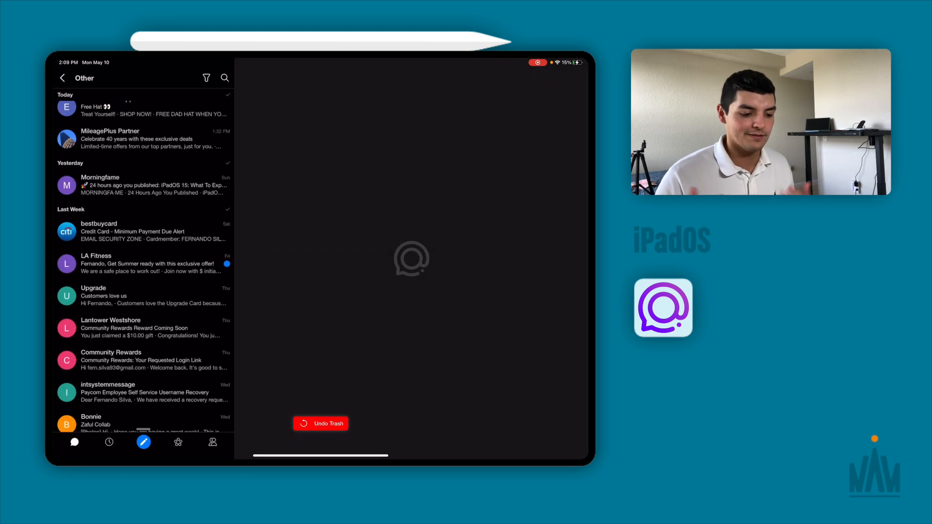
left_click(62, 78)
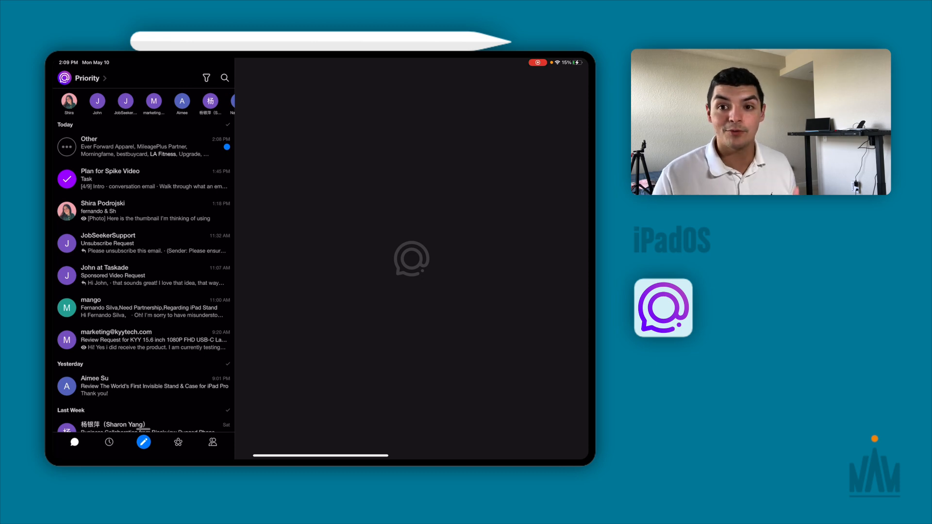
- Show Tasks from the sidebar and start editing the 'Plan for Spike Video' note
left_click(83, 78)
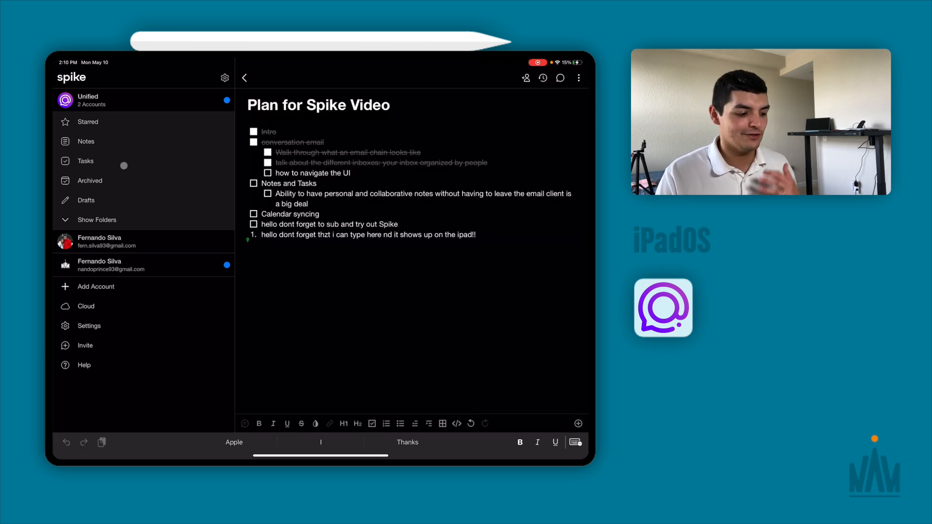
left_click(86, 160)
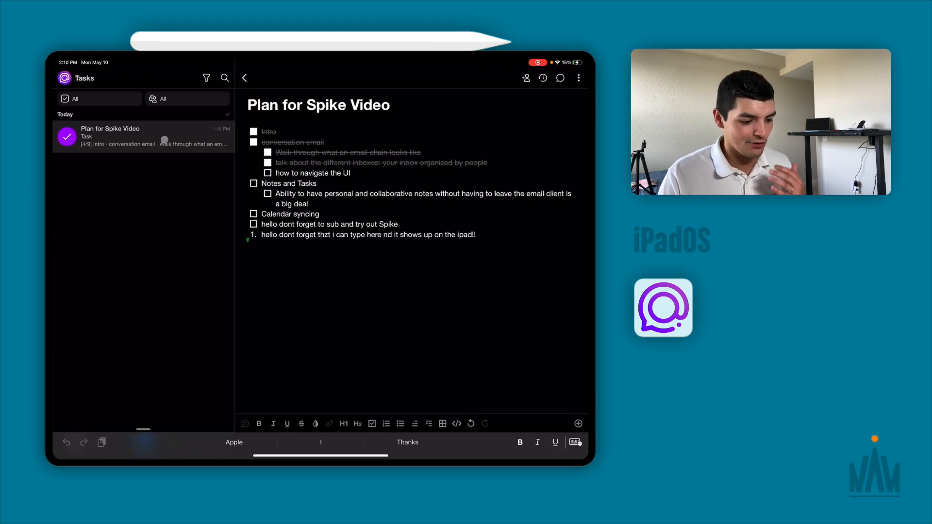
left_click(348, 252)
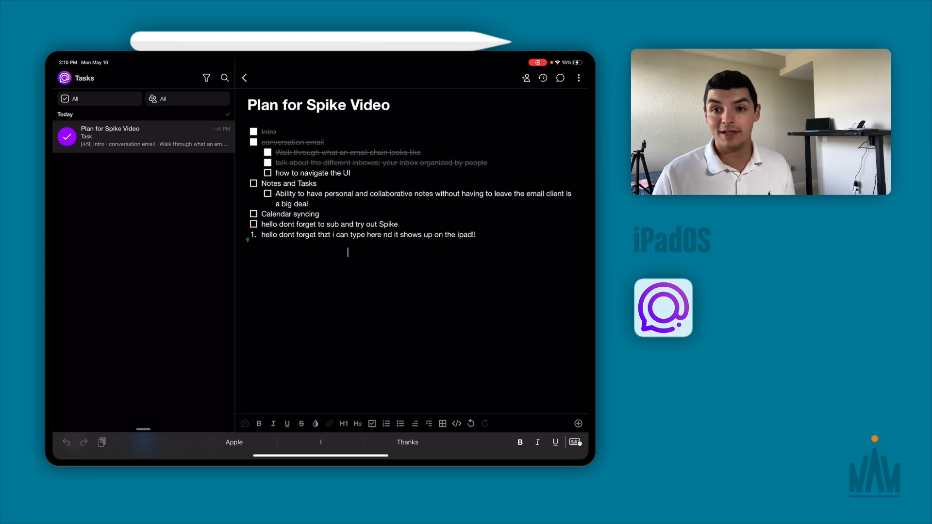